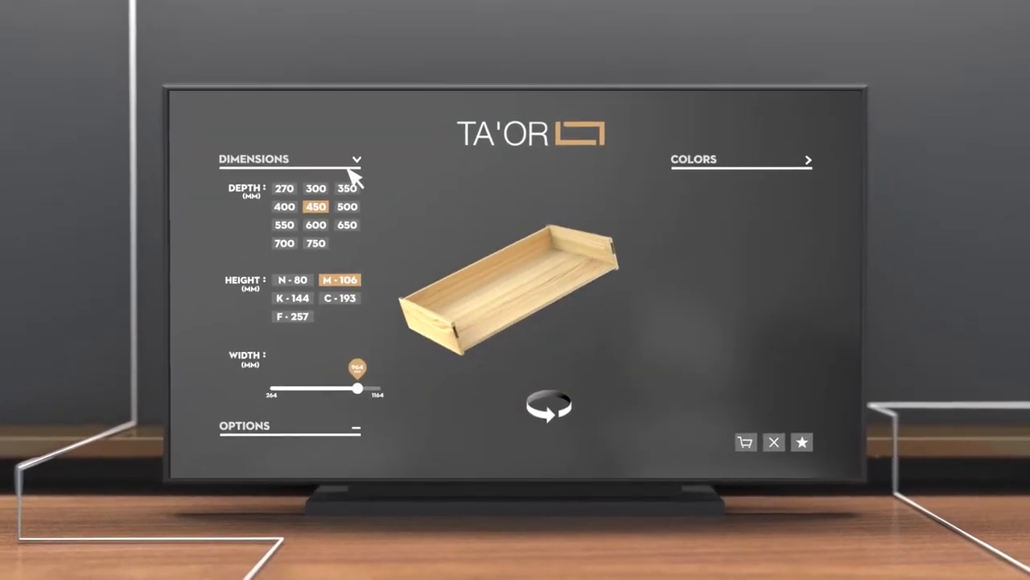
Set the drawer box to depth 300, height K-144, width about 550, and a brown walnut finish
{"action": "left_click", "coordinate": [265, 219]}
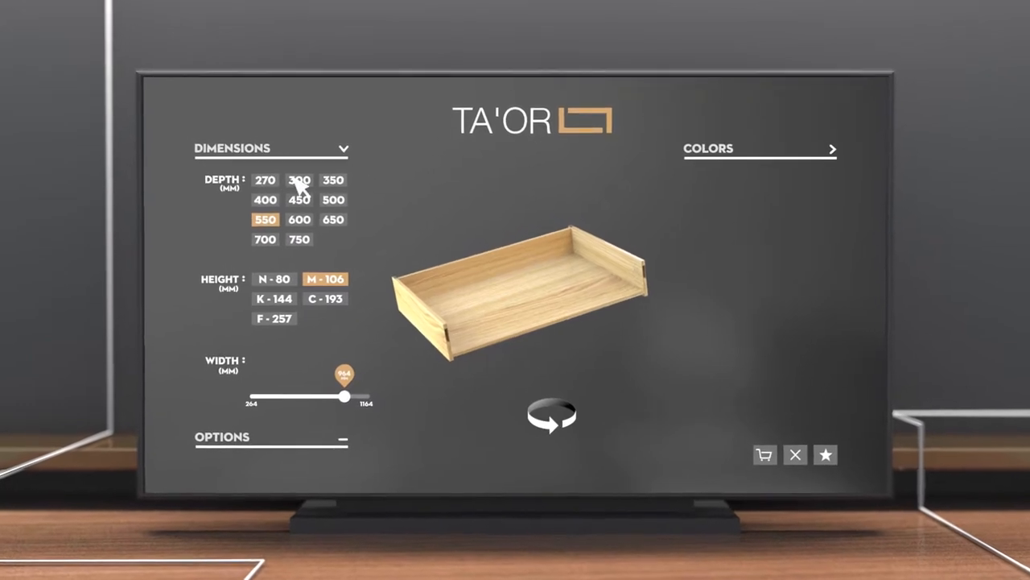
{"action": "left_click", "coordinate": [254, 298]}
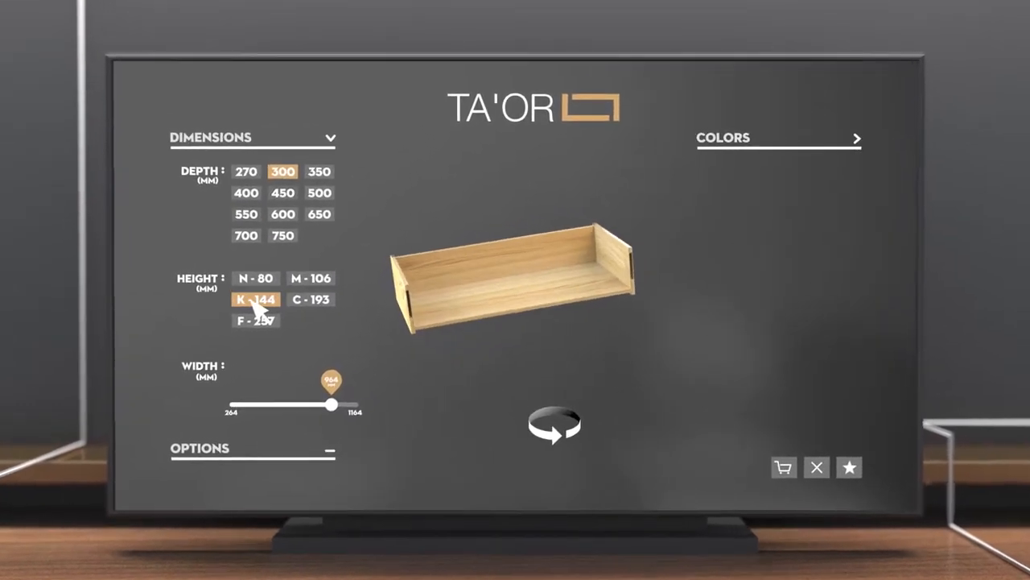
{"action": "left_click_drag", "start_coordinate": [331, 403], "coordinate": [297, 406]}
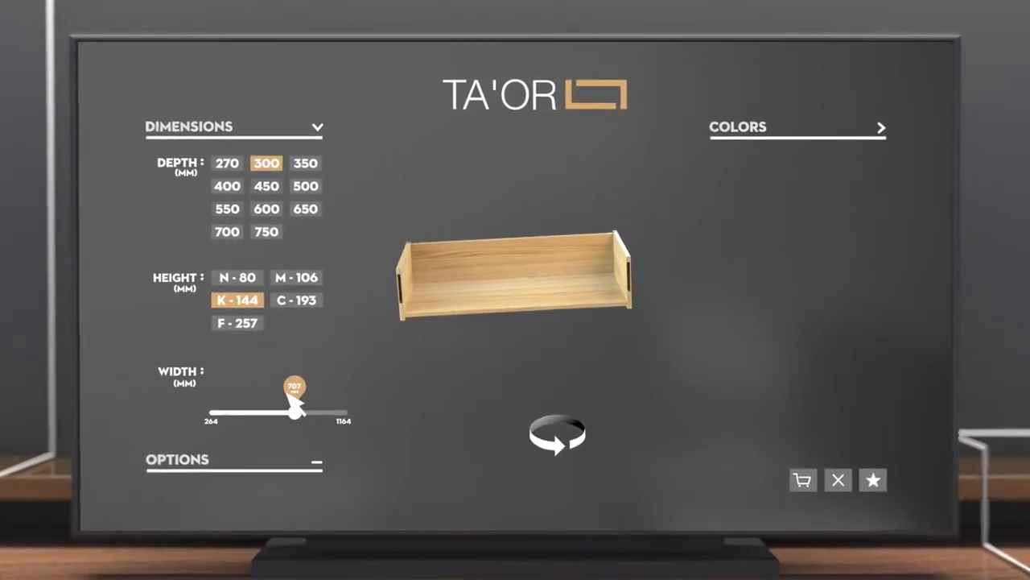
{"action": "left_click_drag", "start_coordinate": [293, 387], "coordinate": [256, 420]}
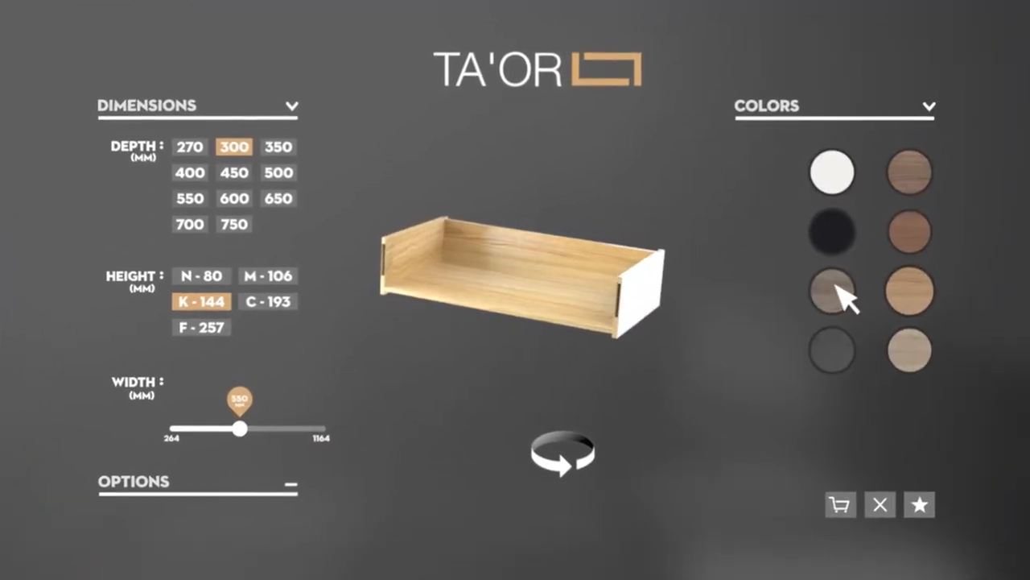
{"action": "left_click", "coordinate": [918, 231]}
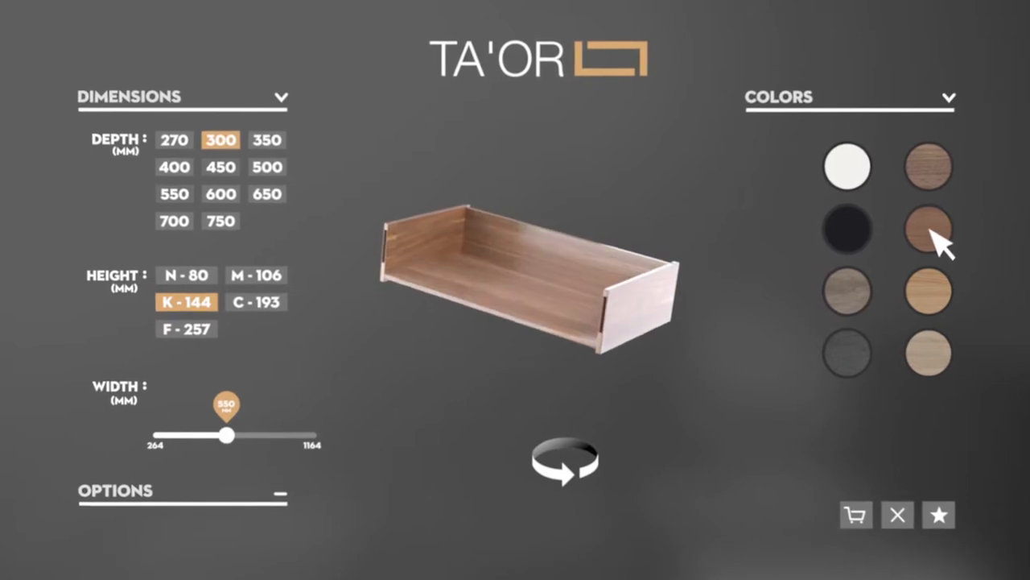